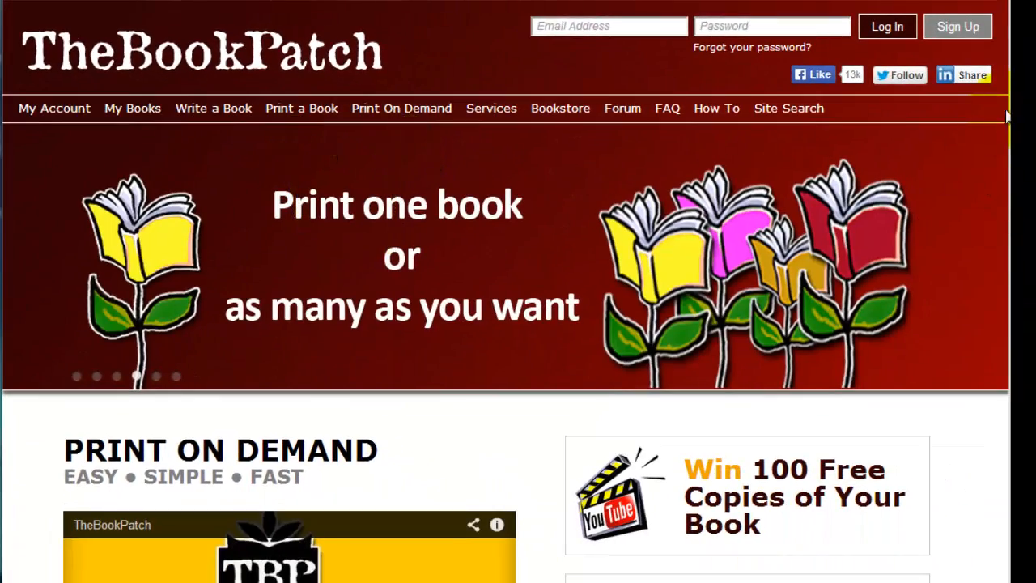
Step: Scroll down the home page to reach the Download Cover Template link
scroll(down, 3)
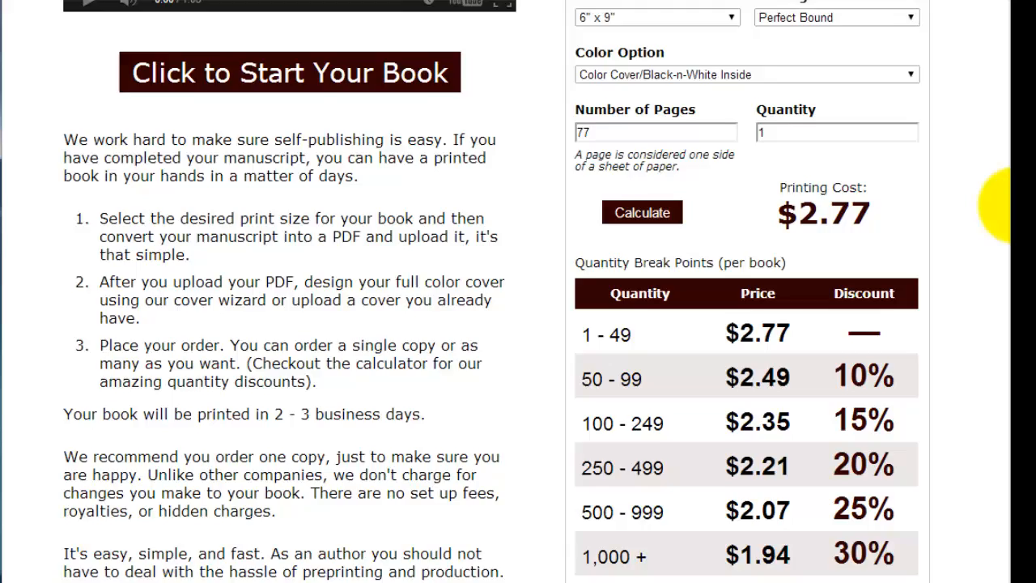
scroll(down, 3)
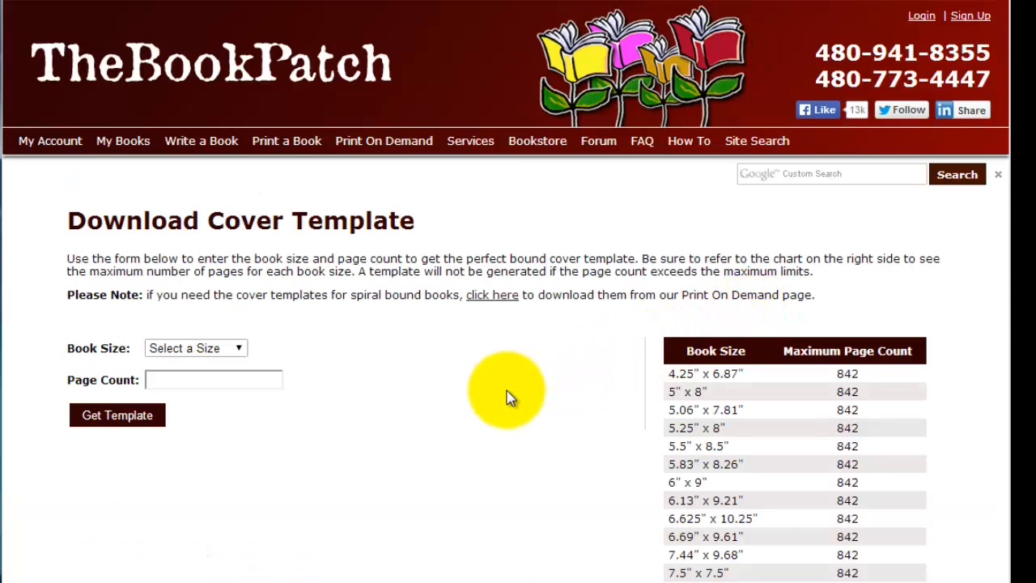
mouse_move(1003, 251)
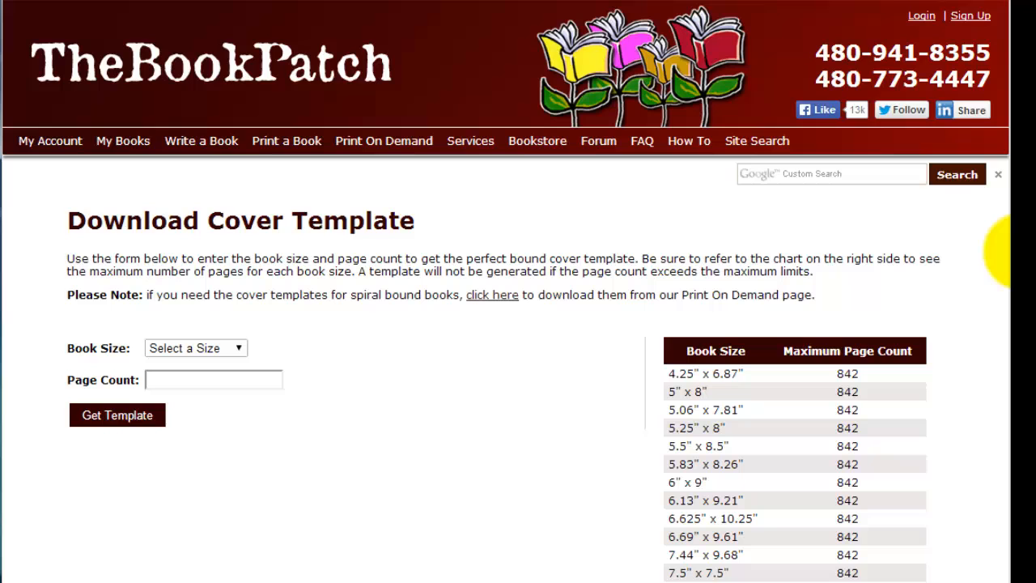
scroll(down, 3)
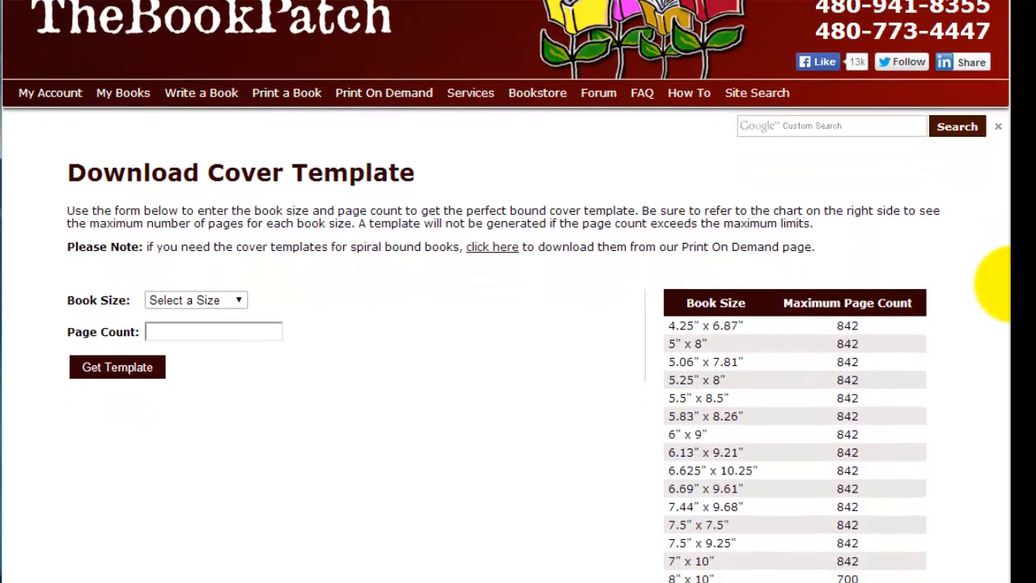
scroll(down, 3)
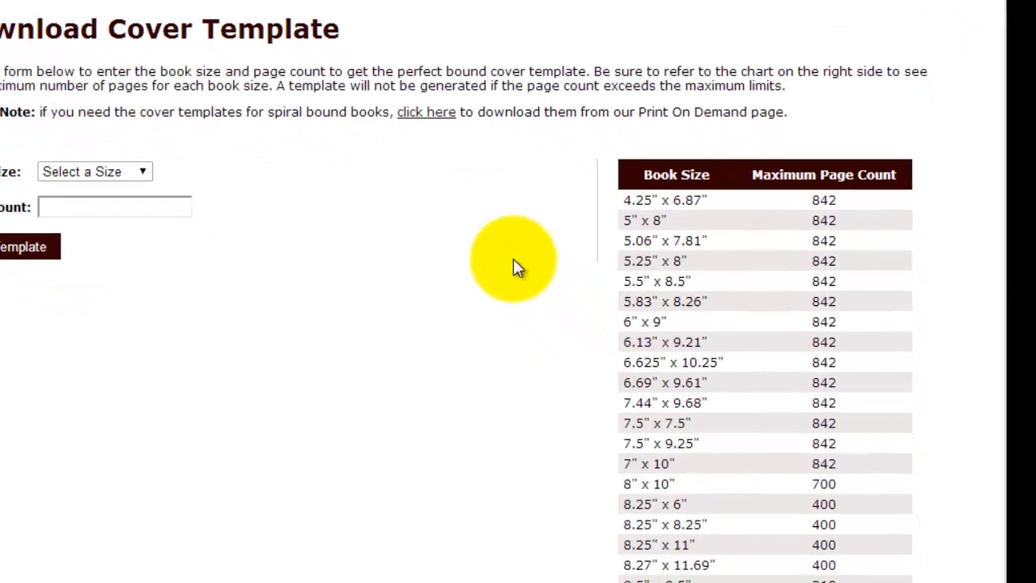
scroll(down, 3)
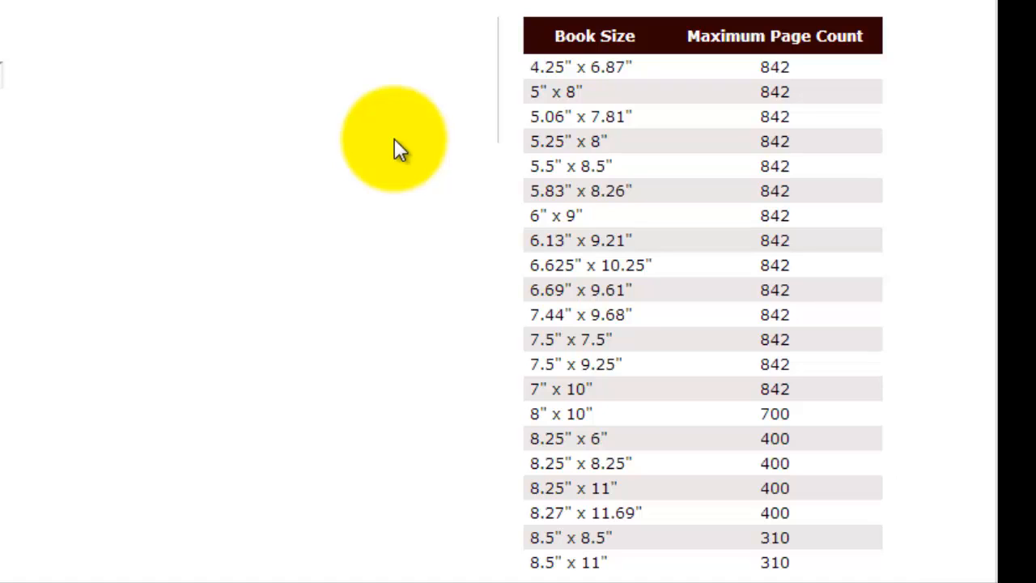
mouse_move(393, 153)
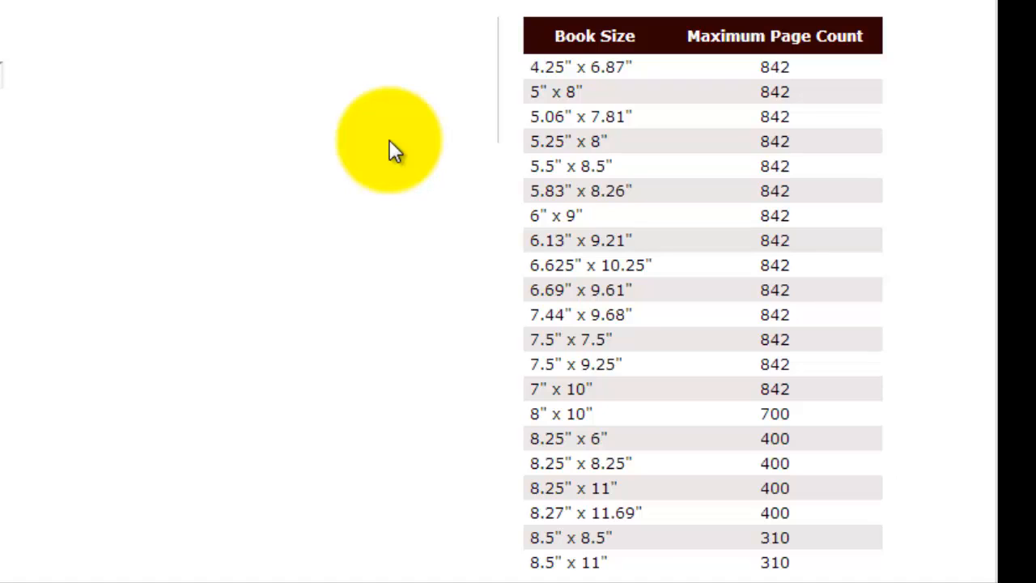
mouse_move(279, 150)
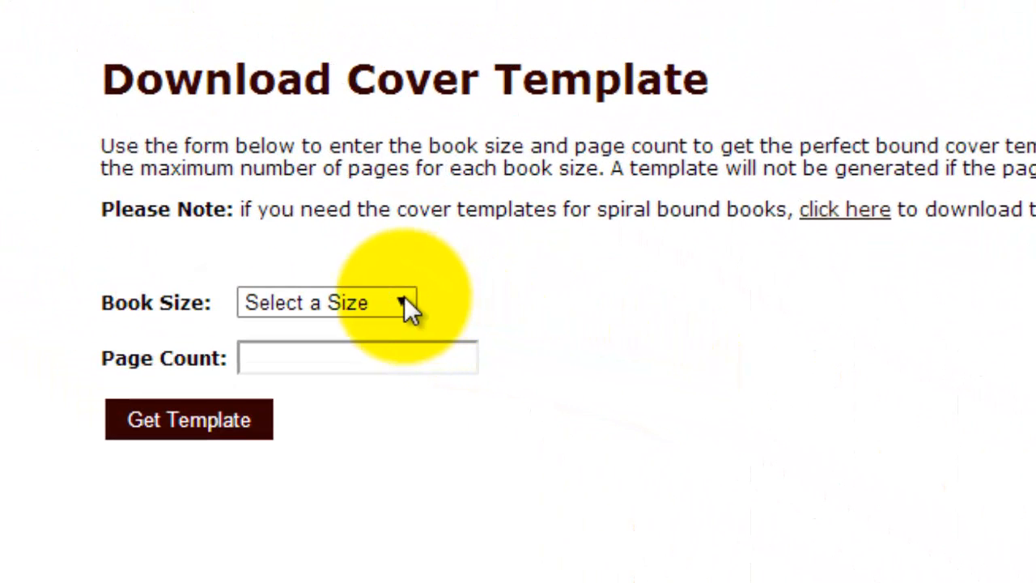
Step: Generate a perfect bound cover template for 6" x 9" size and 250 pages
click(327, 303)
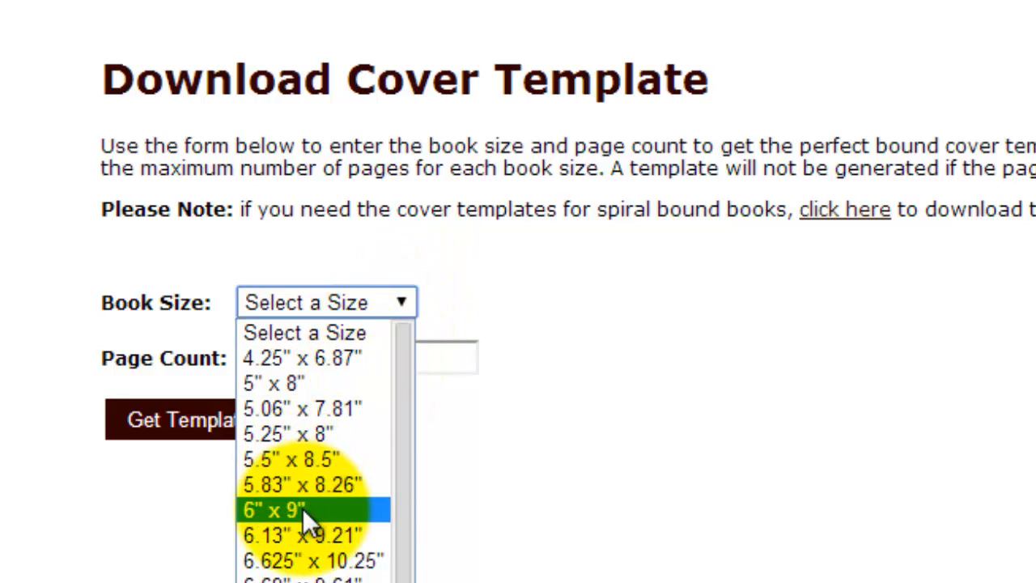
click(276, 509)
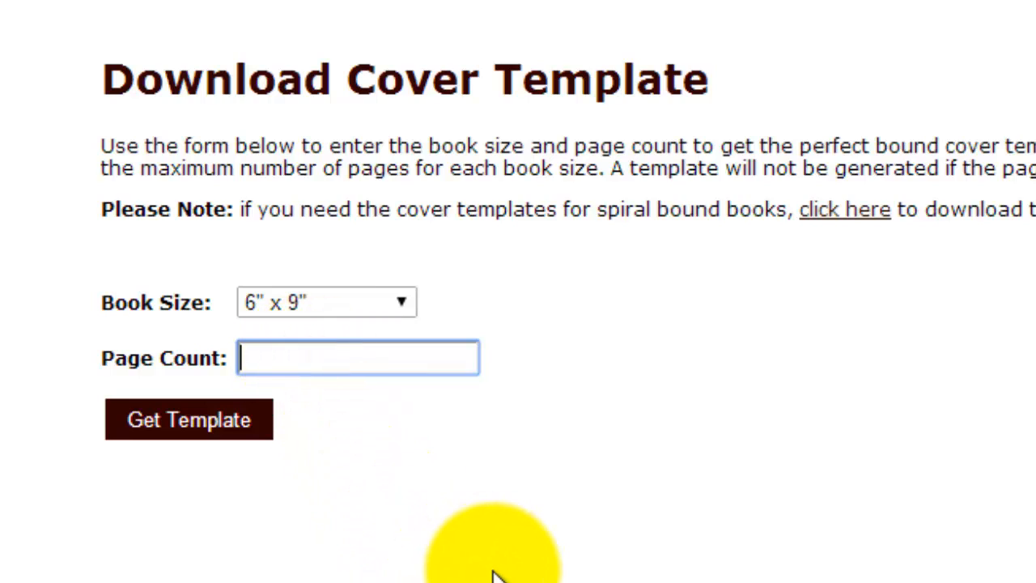
text(250)
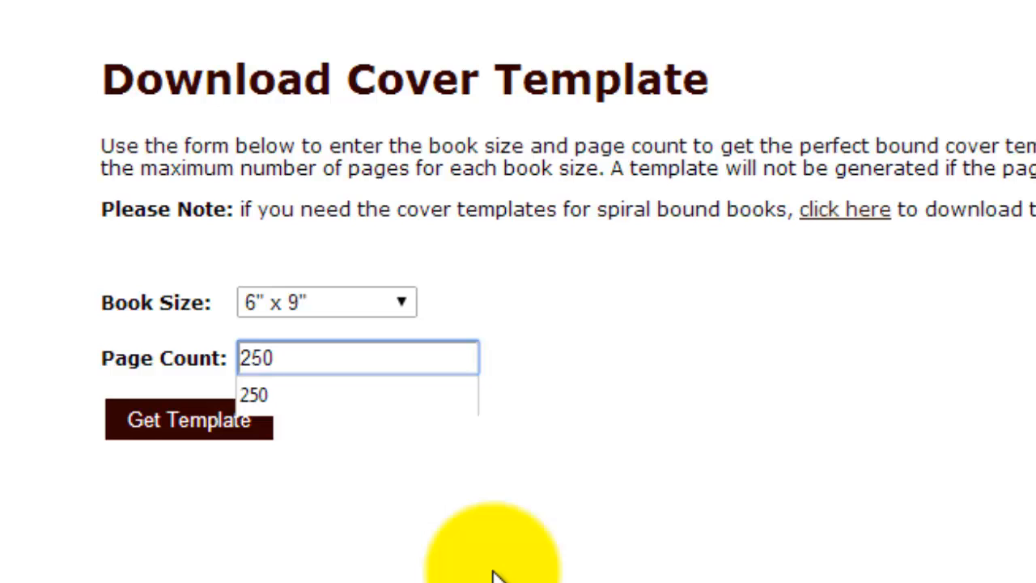
click(188, 420)
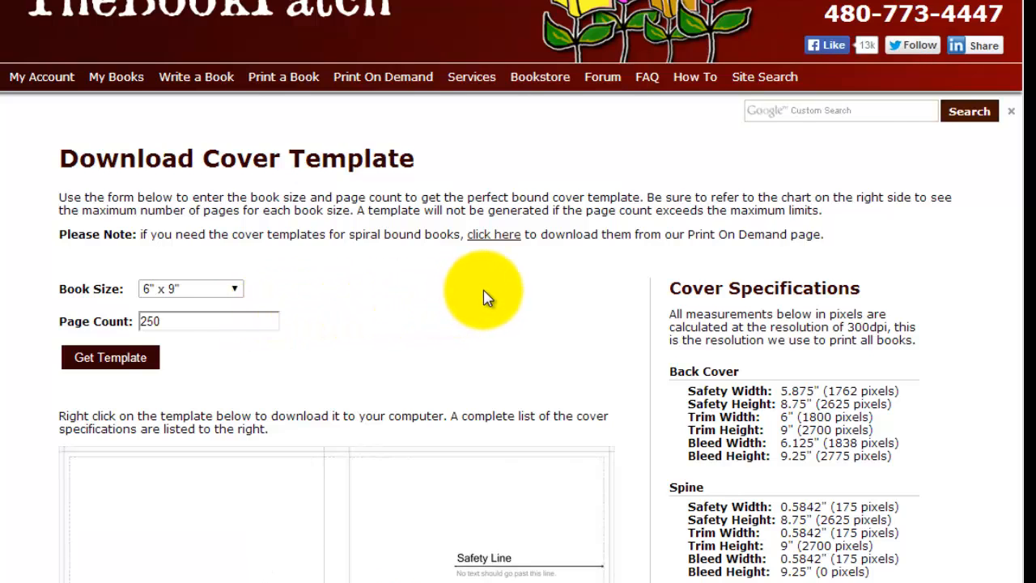
scroll(down, 3)
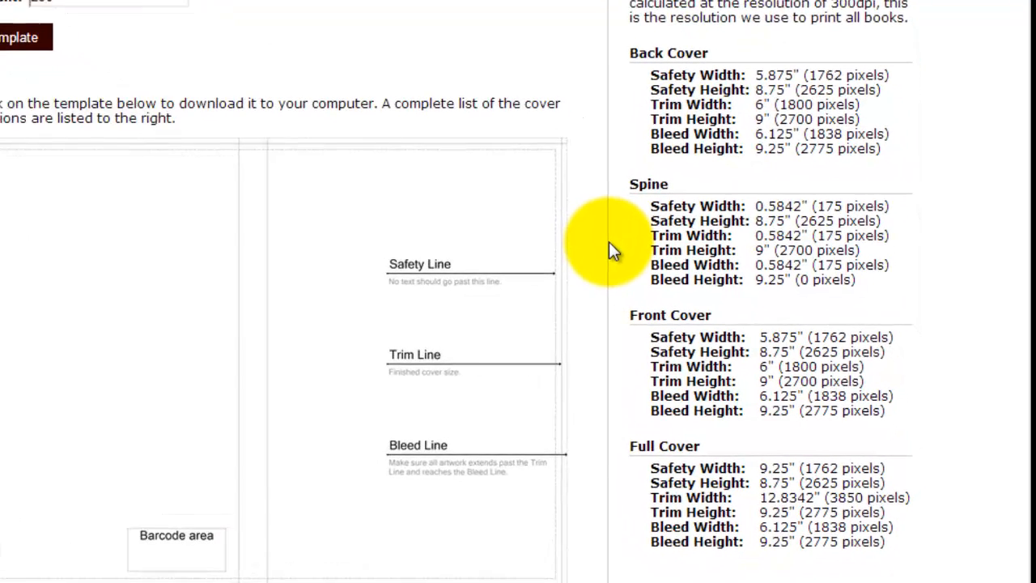
scroll(down, 3)
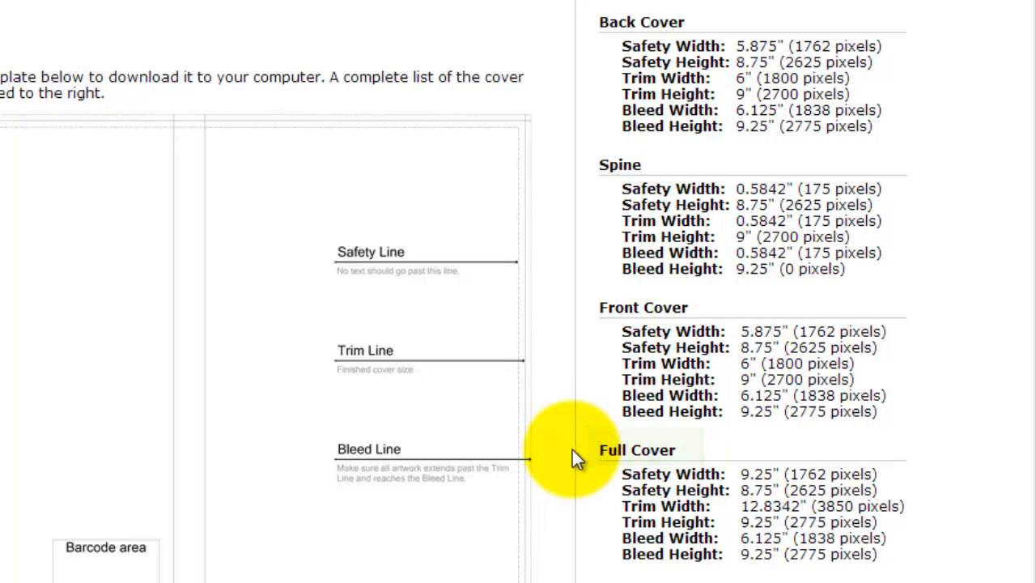
mouse_move(360, 377)
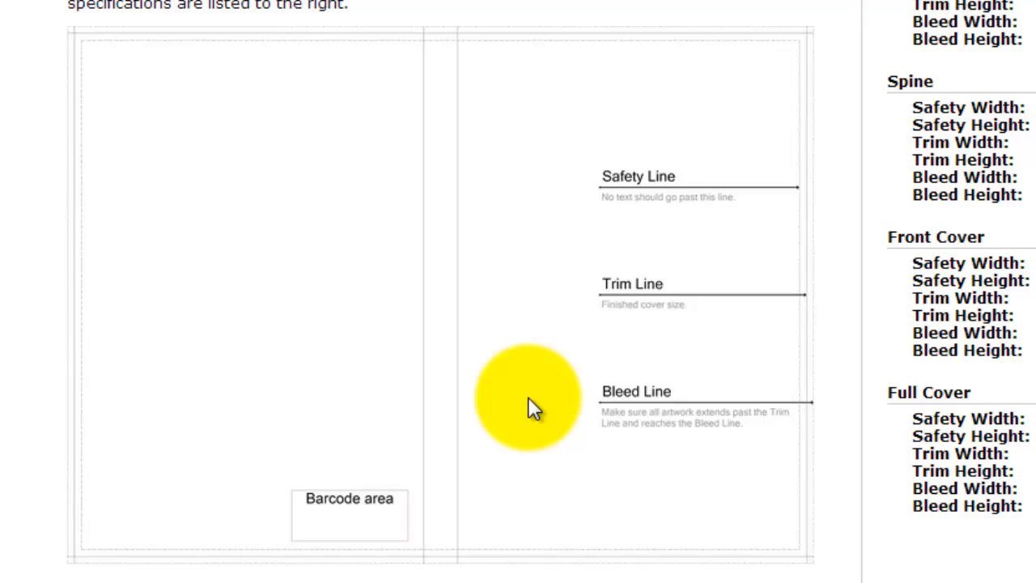
right_click(530, 409)
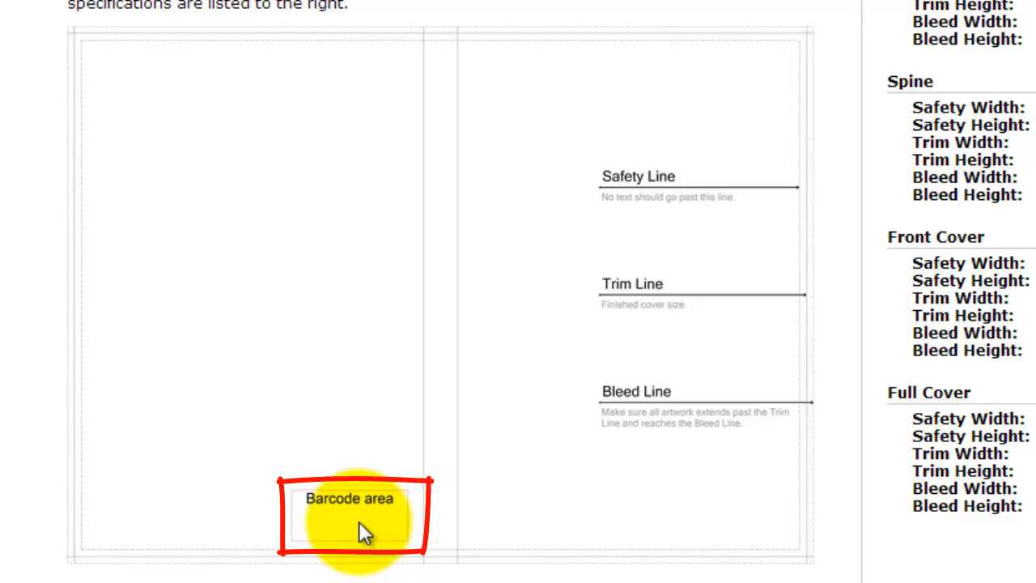
mouse_move(358, 528)
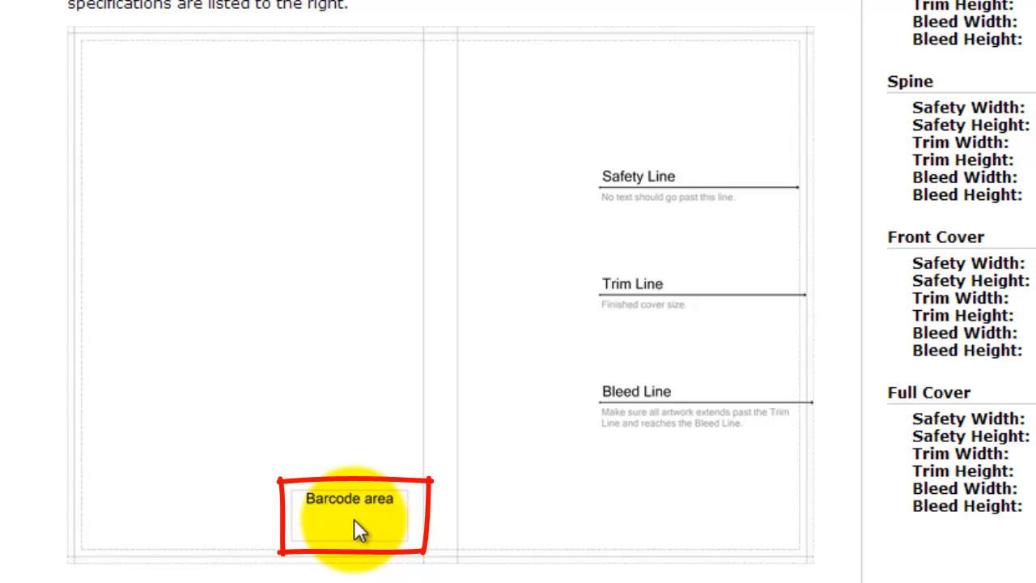